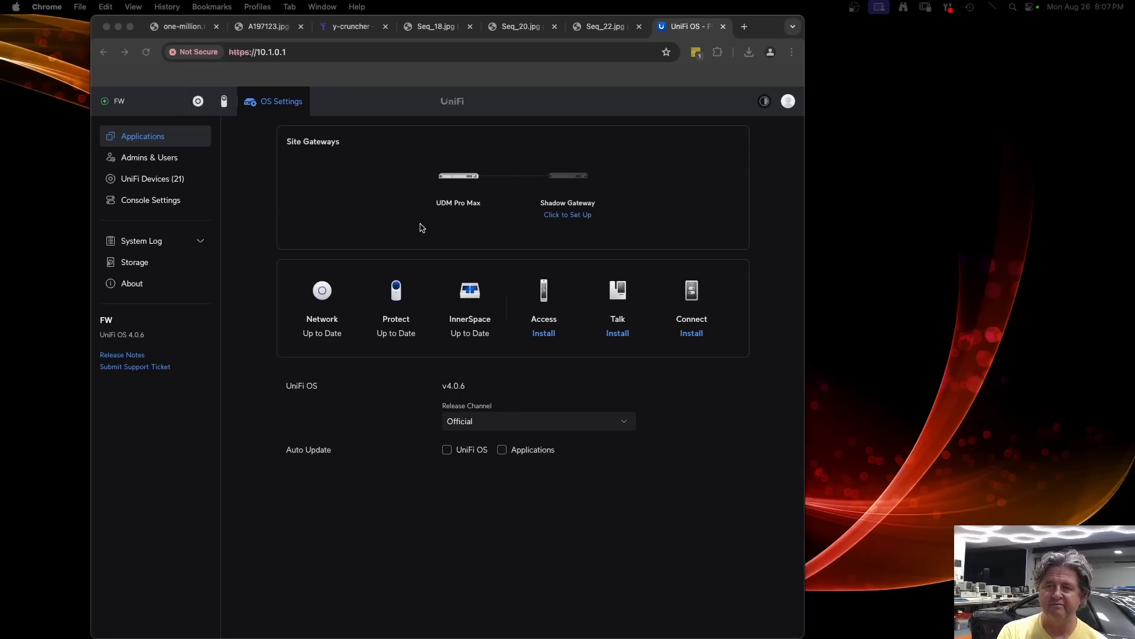
mouse_move(339, 171)
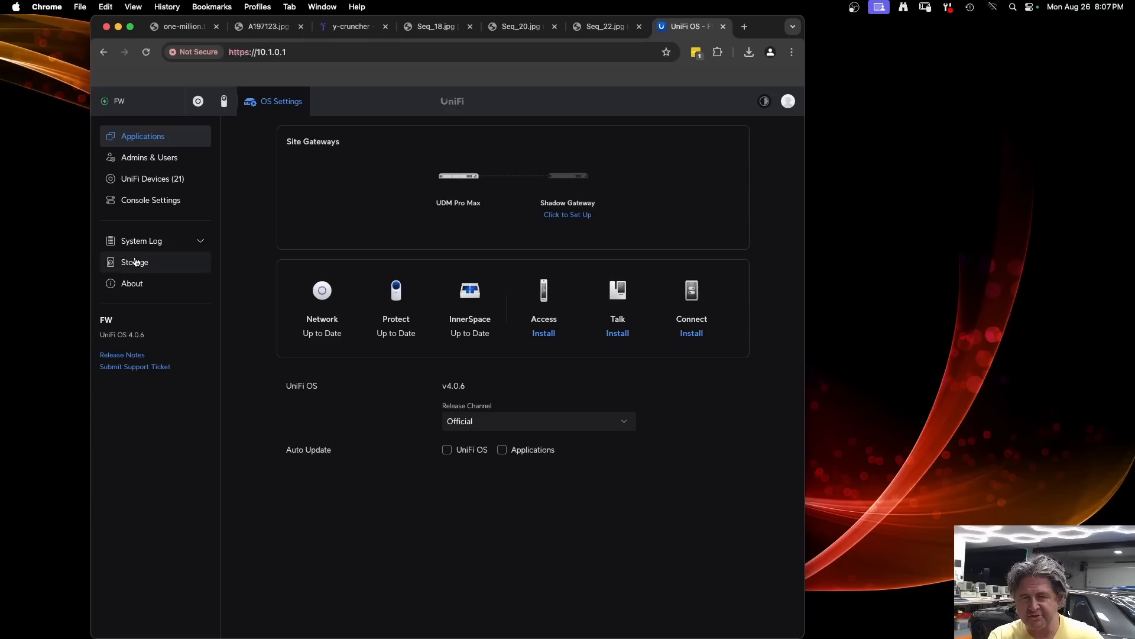
Step: Show the console's Storage settings with 108 GB used of 15.9 TB and disk details
left_click(134, 262)
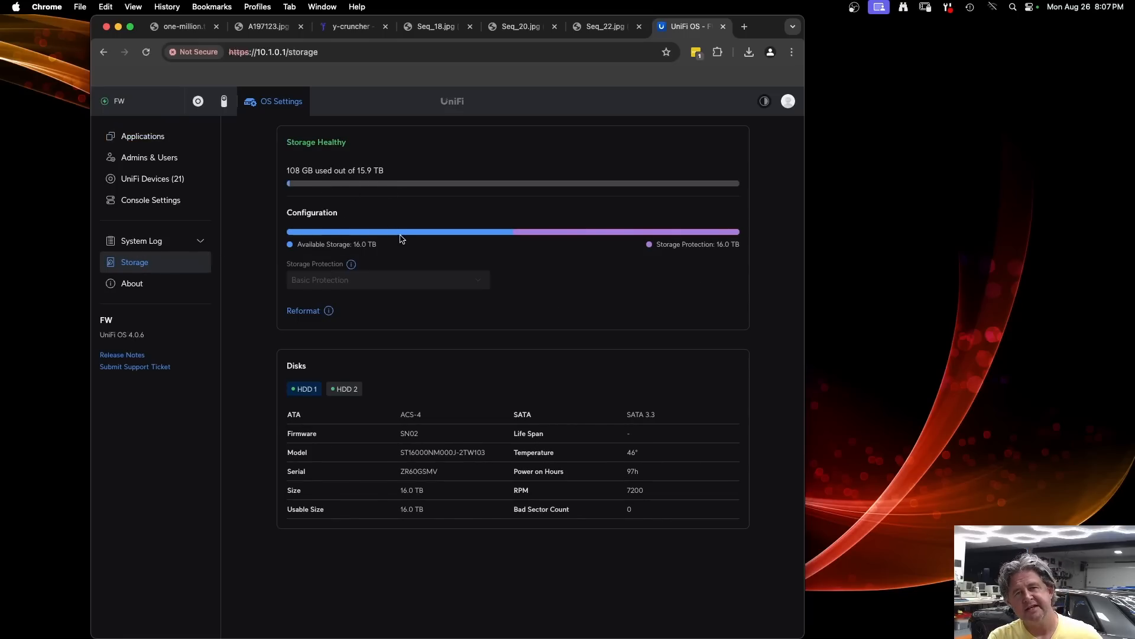
mouse_move(426, 179)
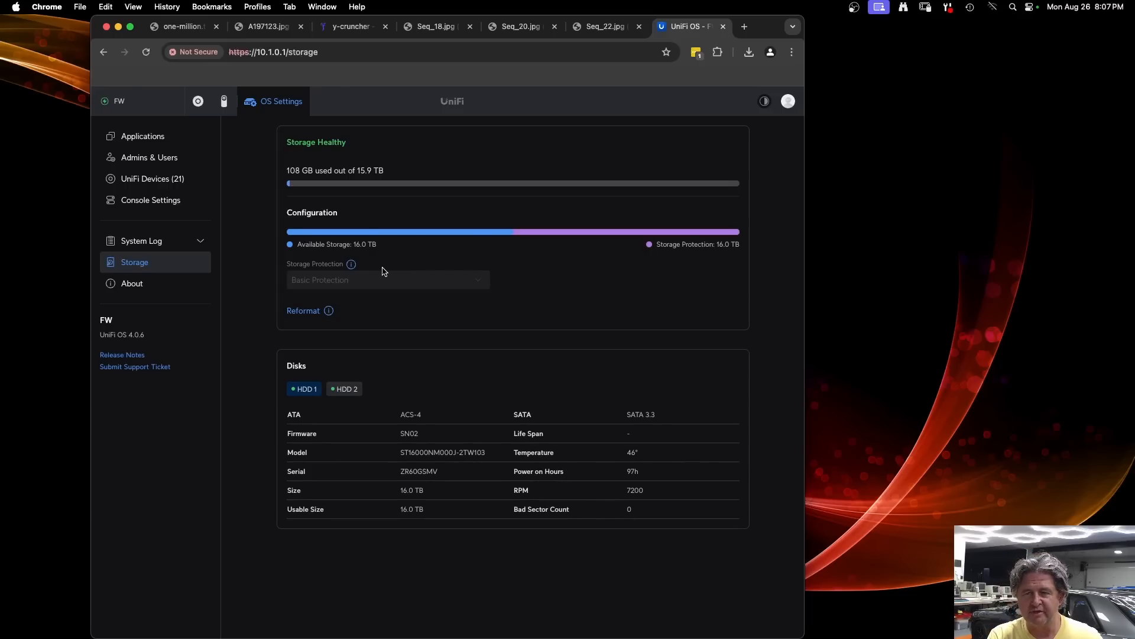
mouse_move(317, 192)
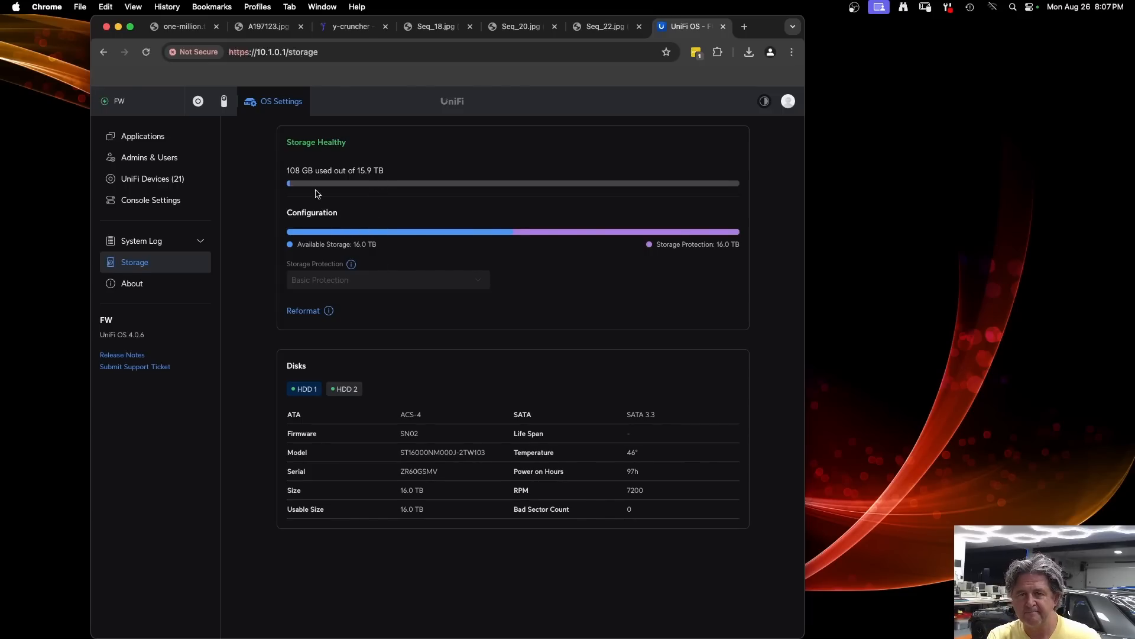
Step: Open the Protect dashboard showing four live camera feeds and 90.6 GB storage used
left_click(223, 102)
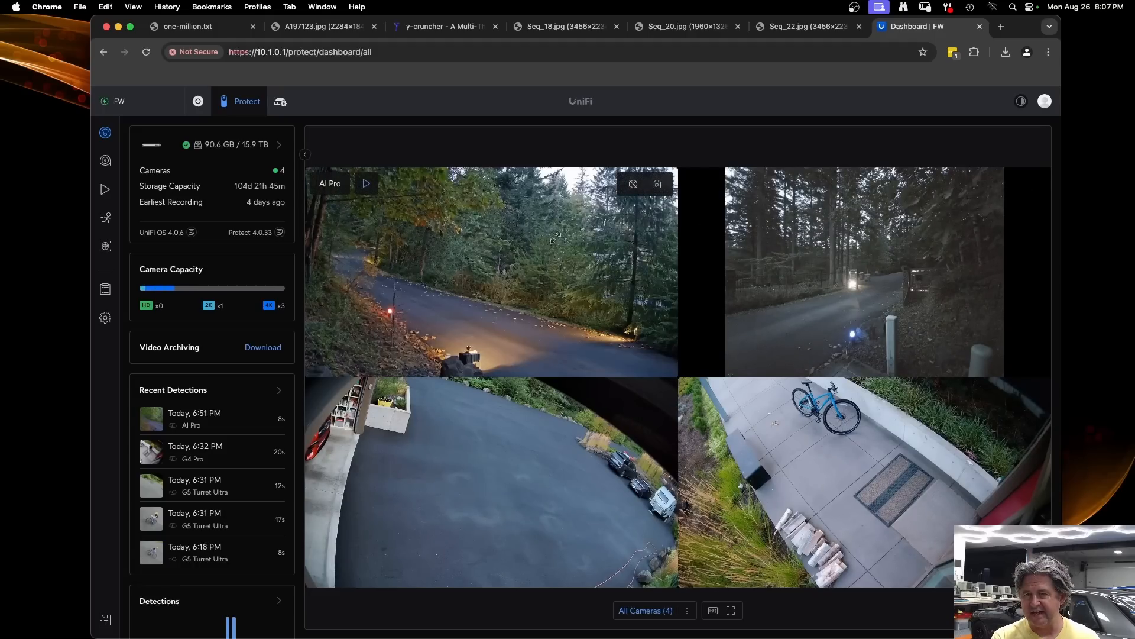
mouse_move(481, 440)
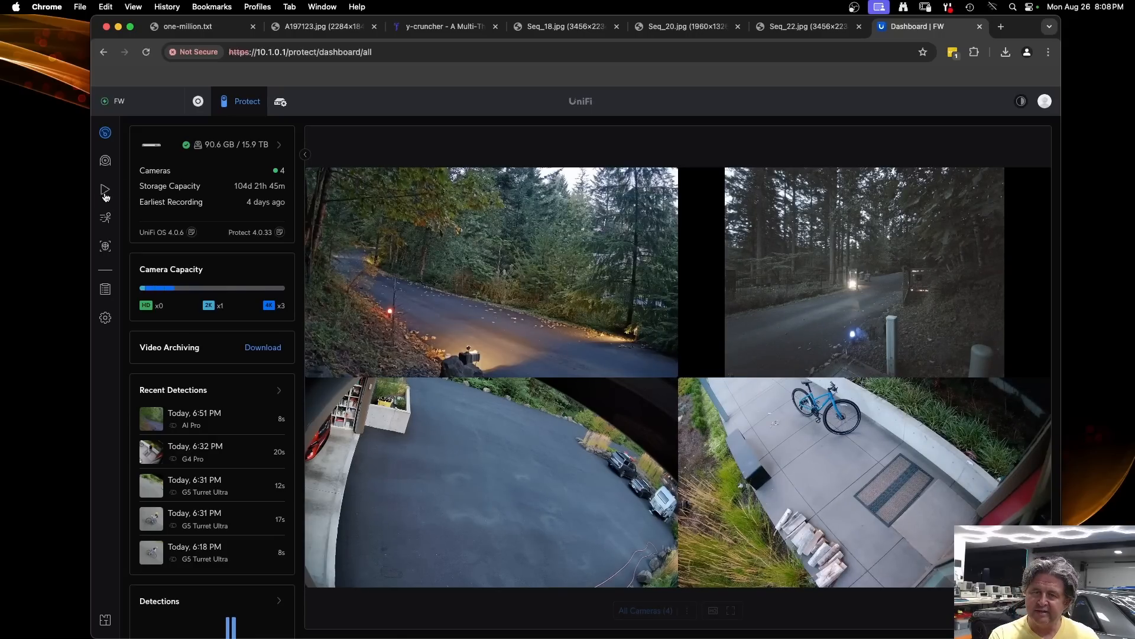
mouse_move(168, 289)
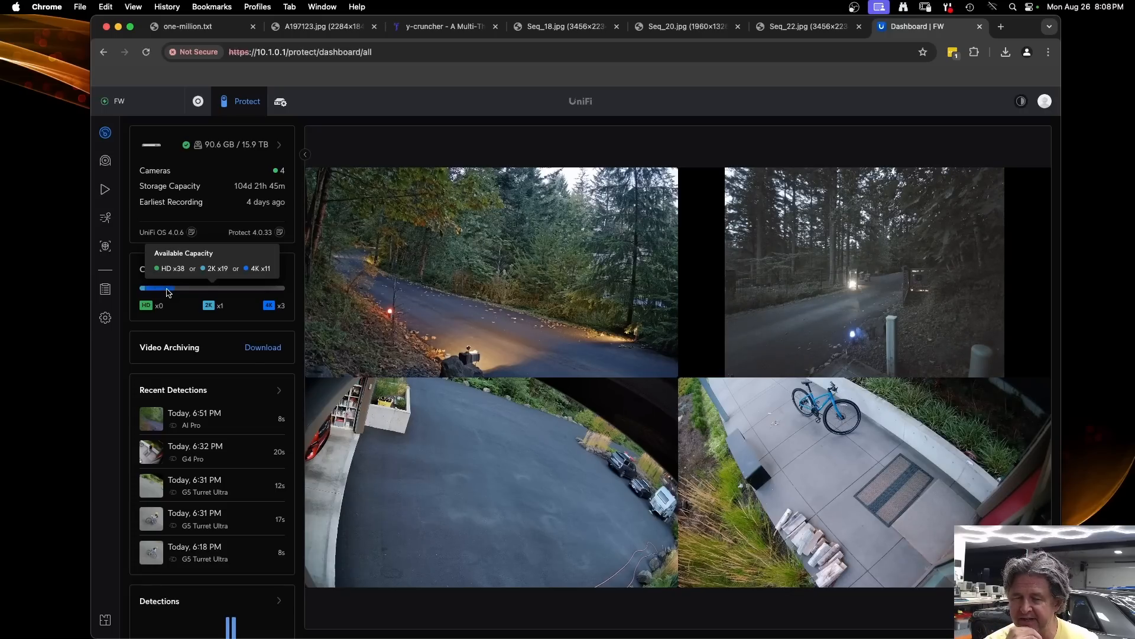
mouse_move(196, 202)
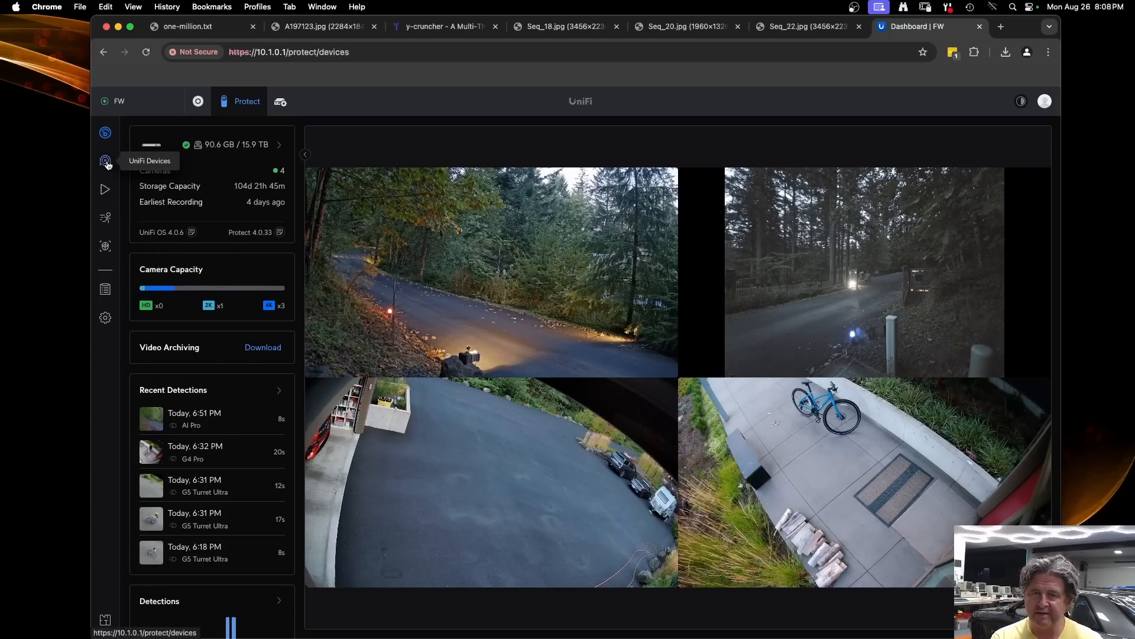
Step: List the six cameras, four online and two G3 Flex awaiting adoption
left_click(104, 161)
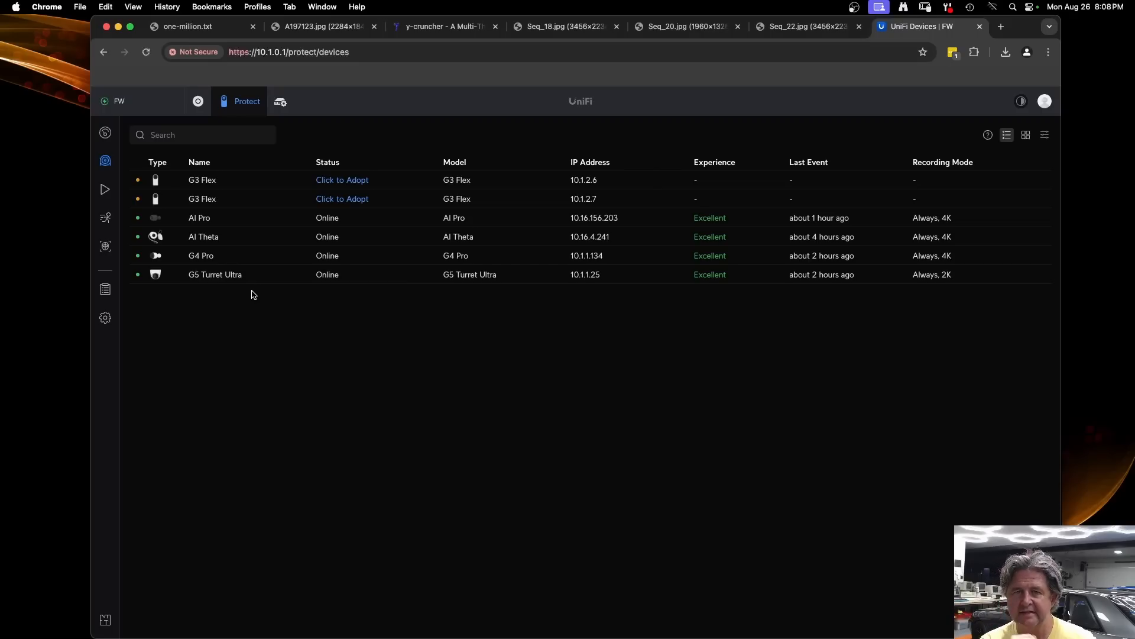
mouse_move(105, 217)
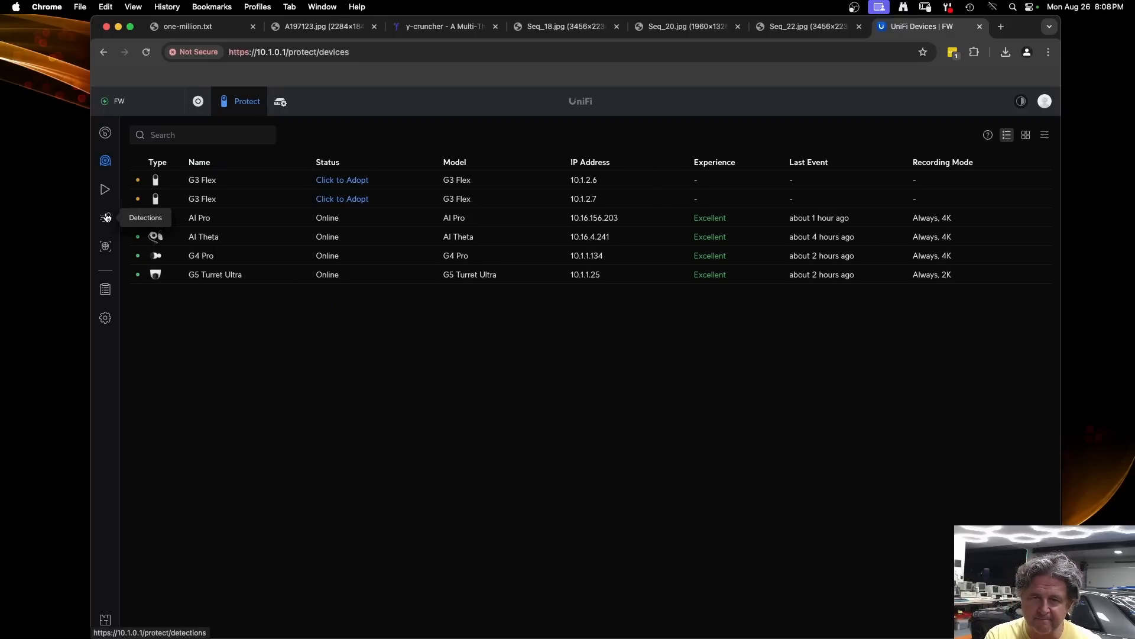
Step: Open the smart detections grid and play the Aug 25, 2:20 PM vehicle clip
left_click(106, 217)
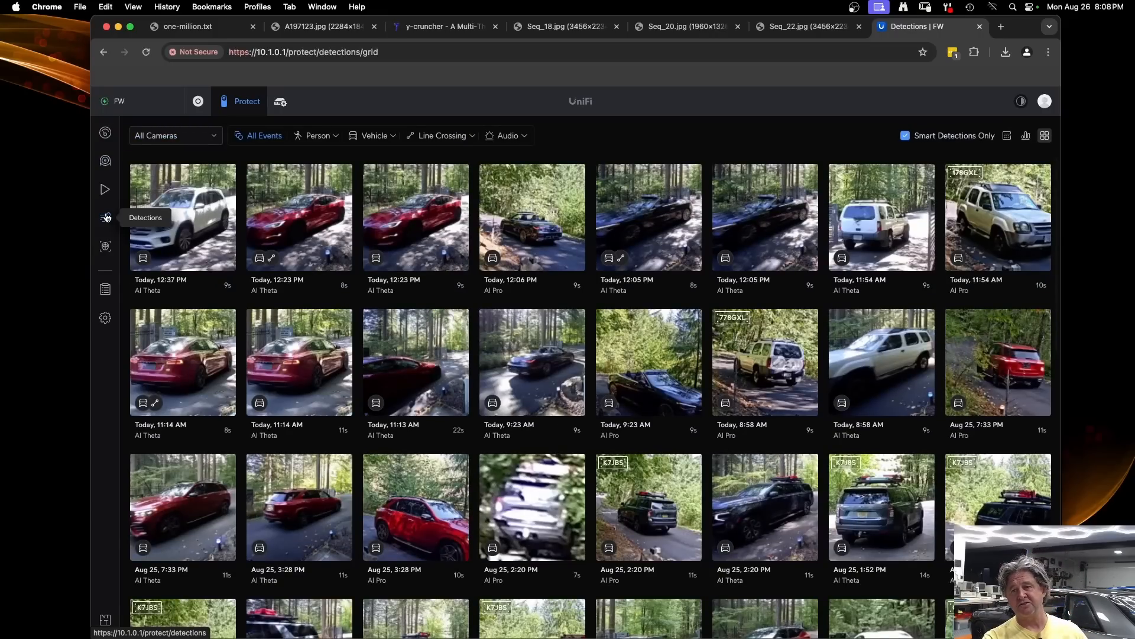
mouse_move(244, 246)
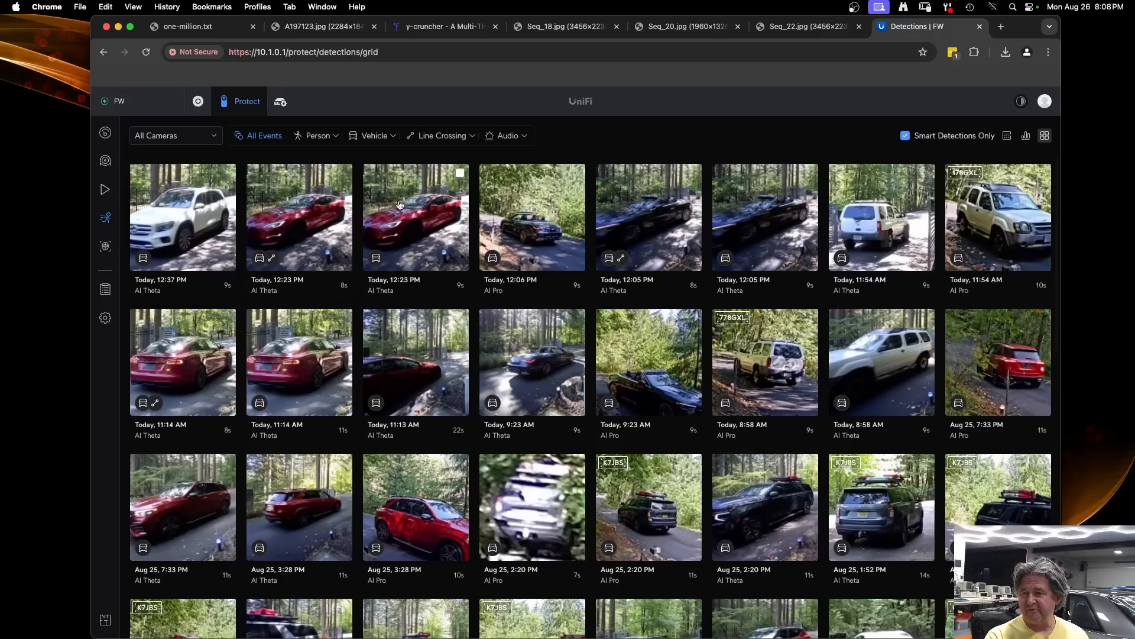
scroll("down", 3)
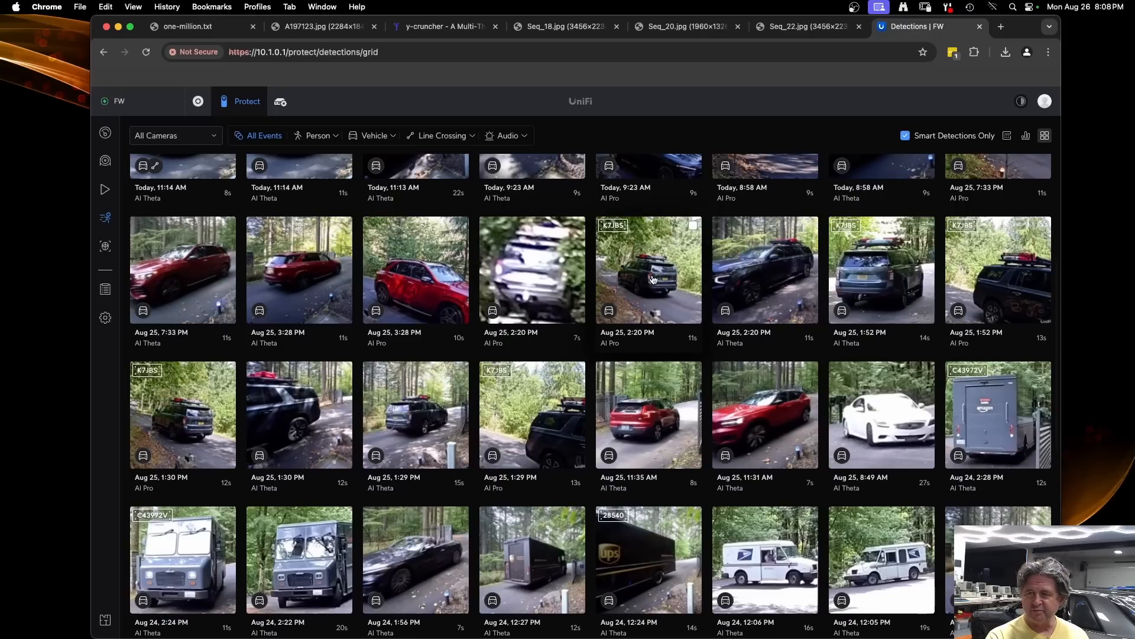
left_click(533, 270)
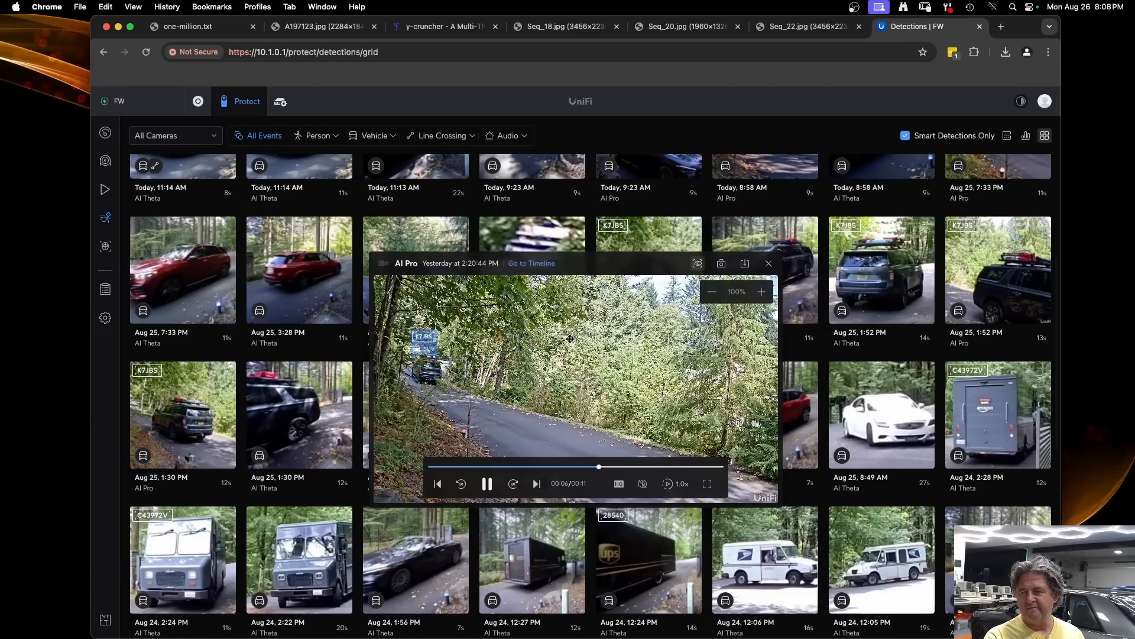
left_click(769, 263)
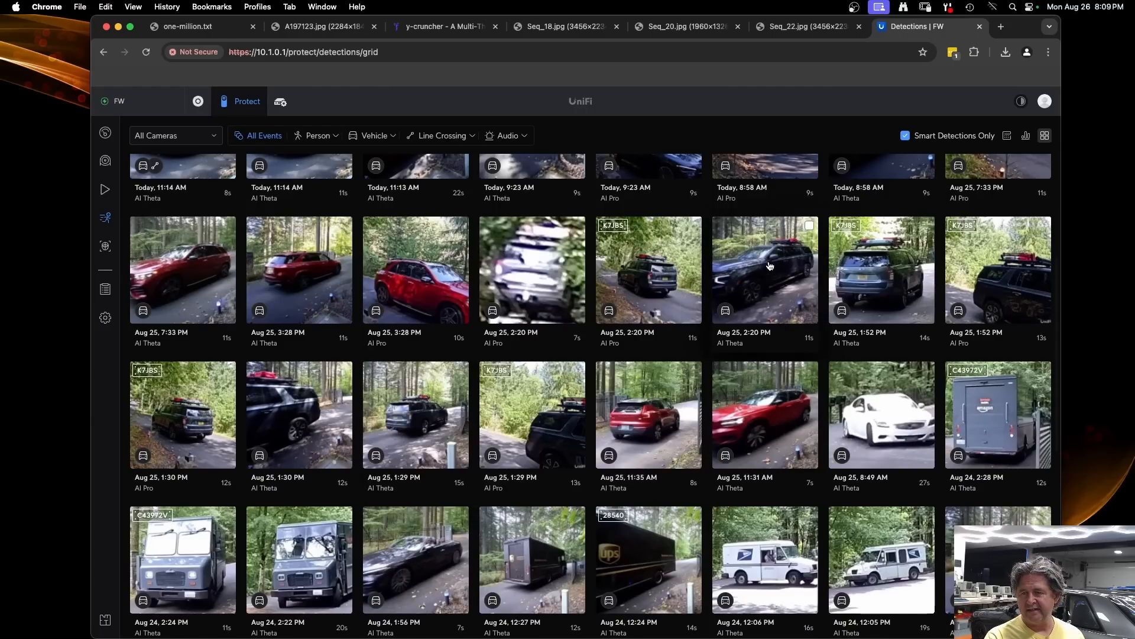
Step: Review another detection clip, then scroll further through the event grid
scroll("down", 3)
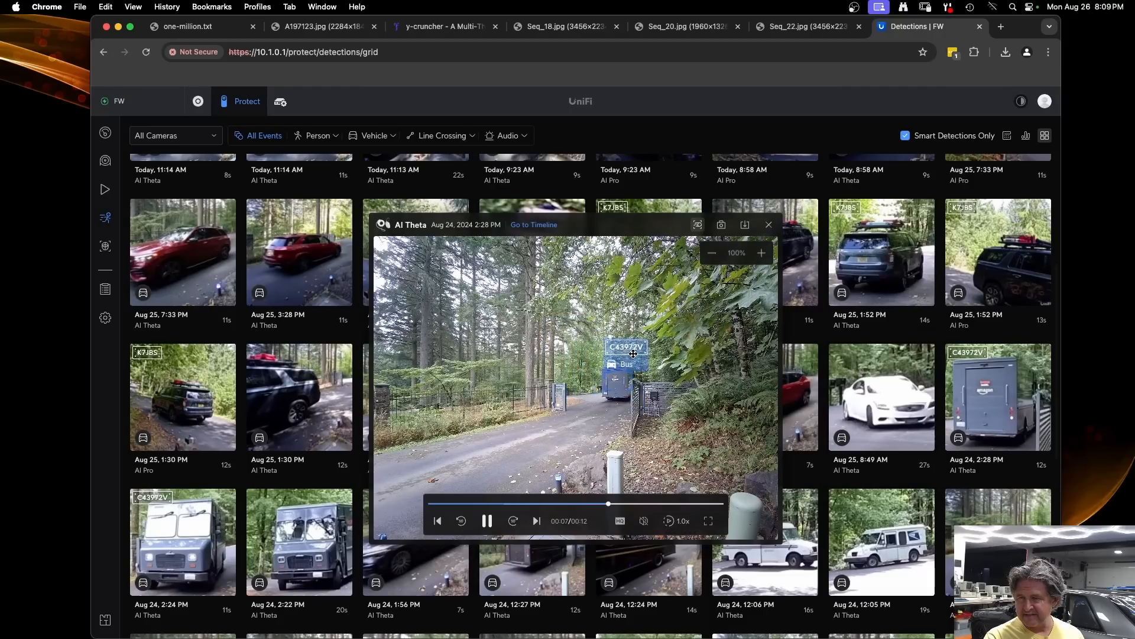
mouse_move(769, 225)
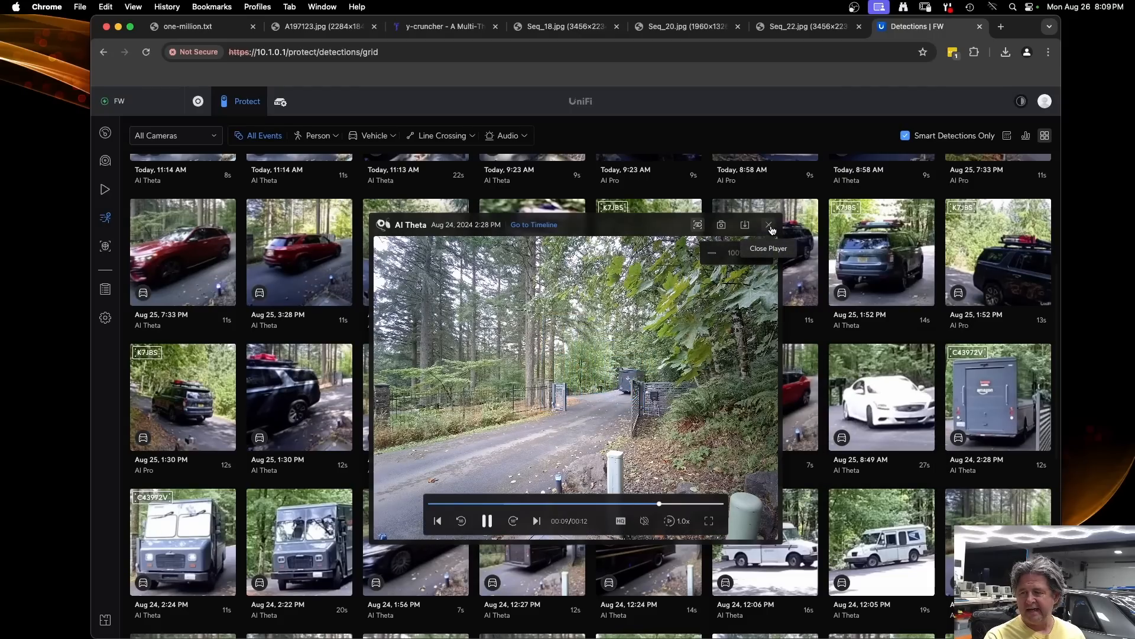
left_click(769, 225)
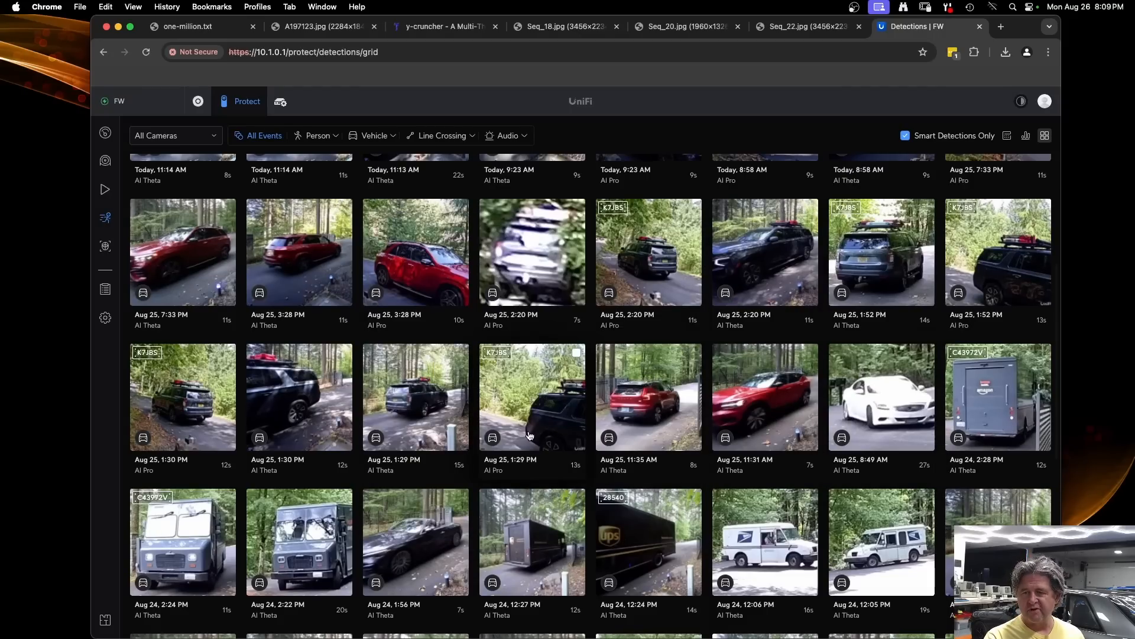
scroll("down", 3)
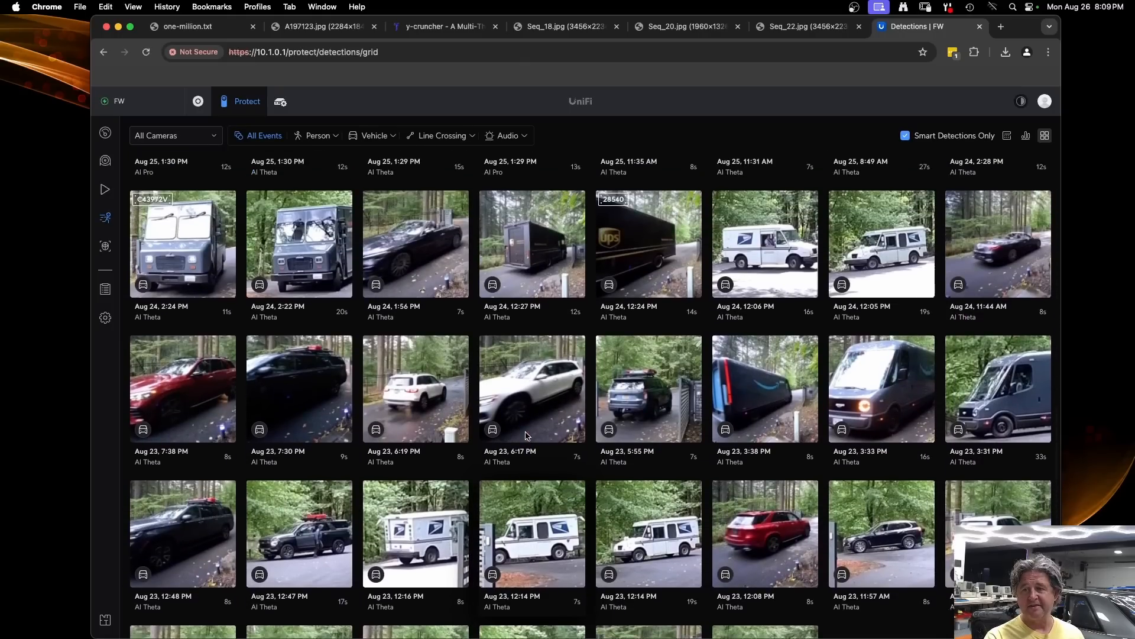
scroll("down", 3)
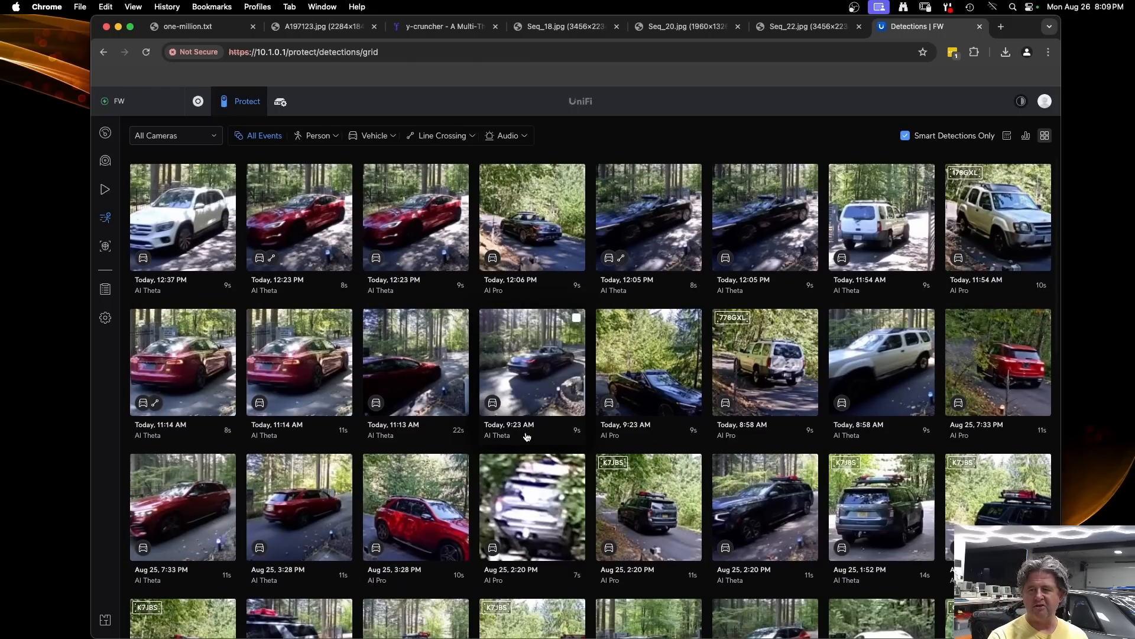
mouse_move(589, 450)
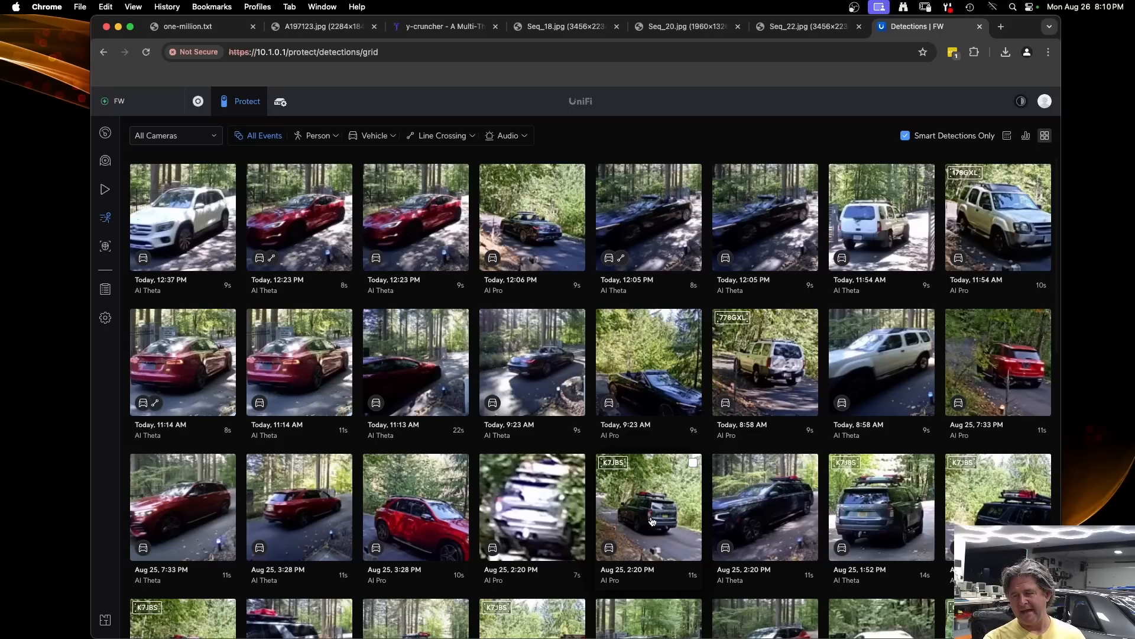
mouse_move(88, 235)
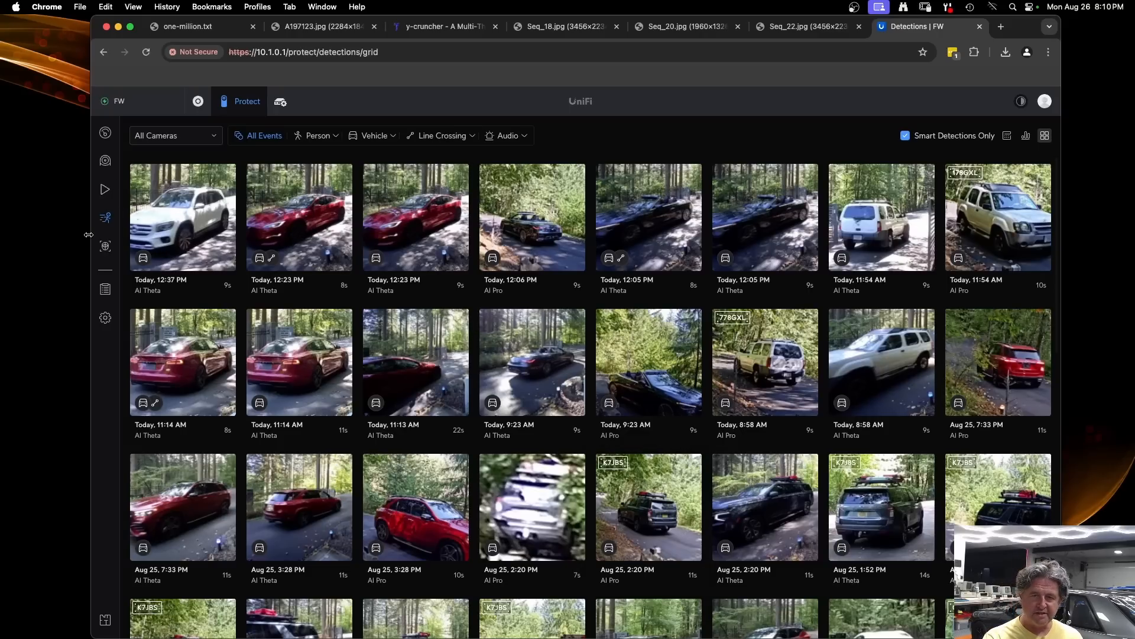
left_click(104, 246)
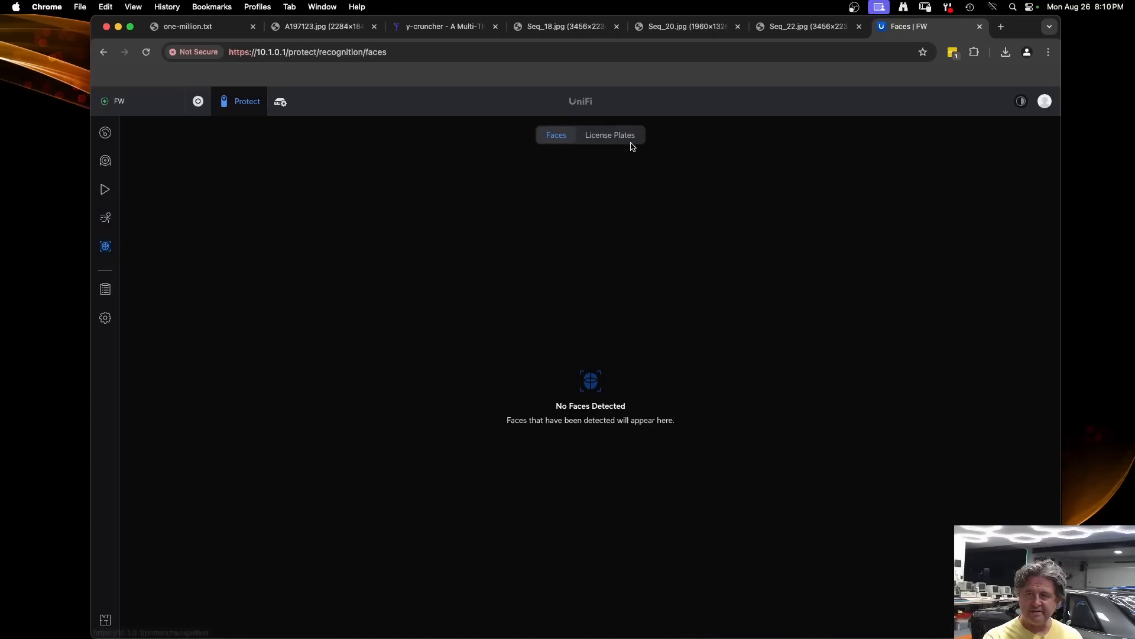
left_click(610, 135)
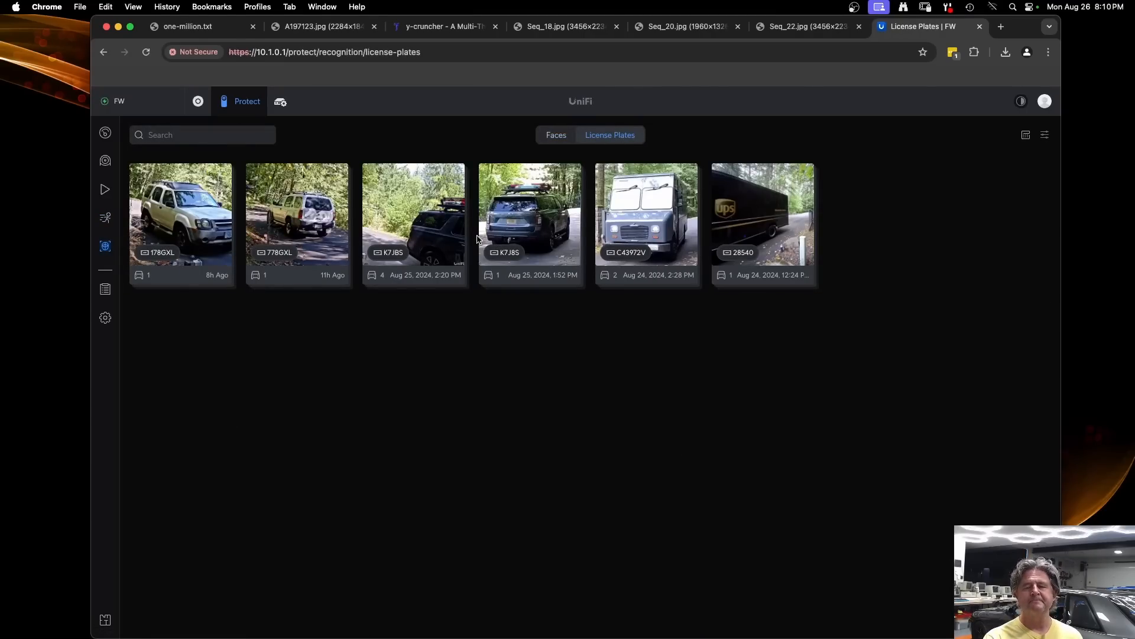
mouse_move(267, 227)
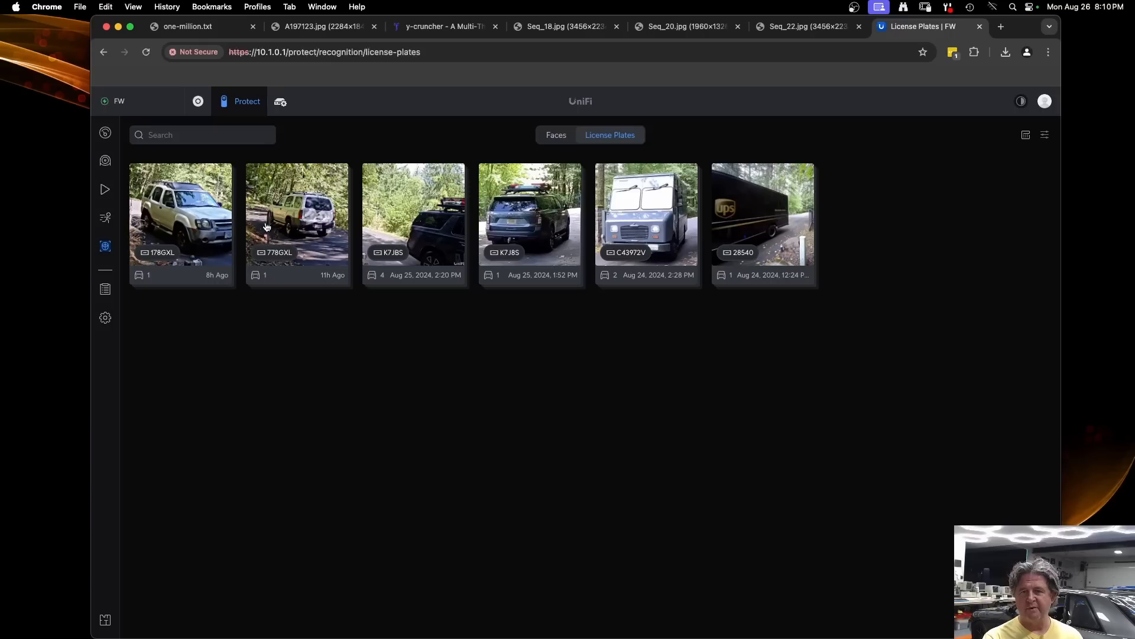
mouse_move(106, 189)
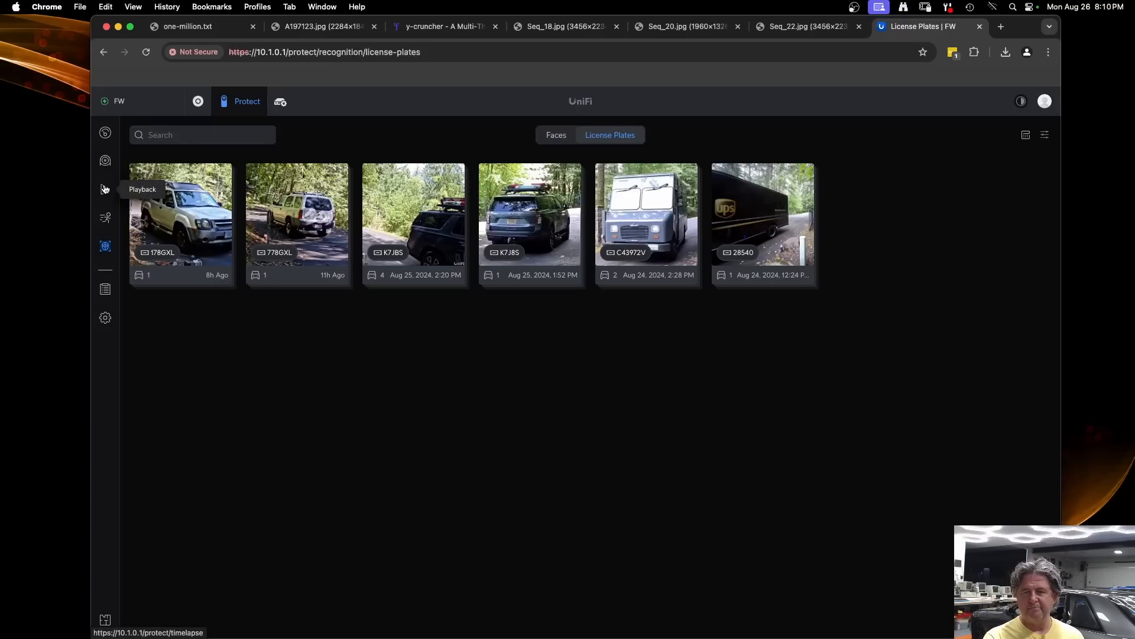
mouse_move(105, 159)
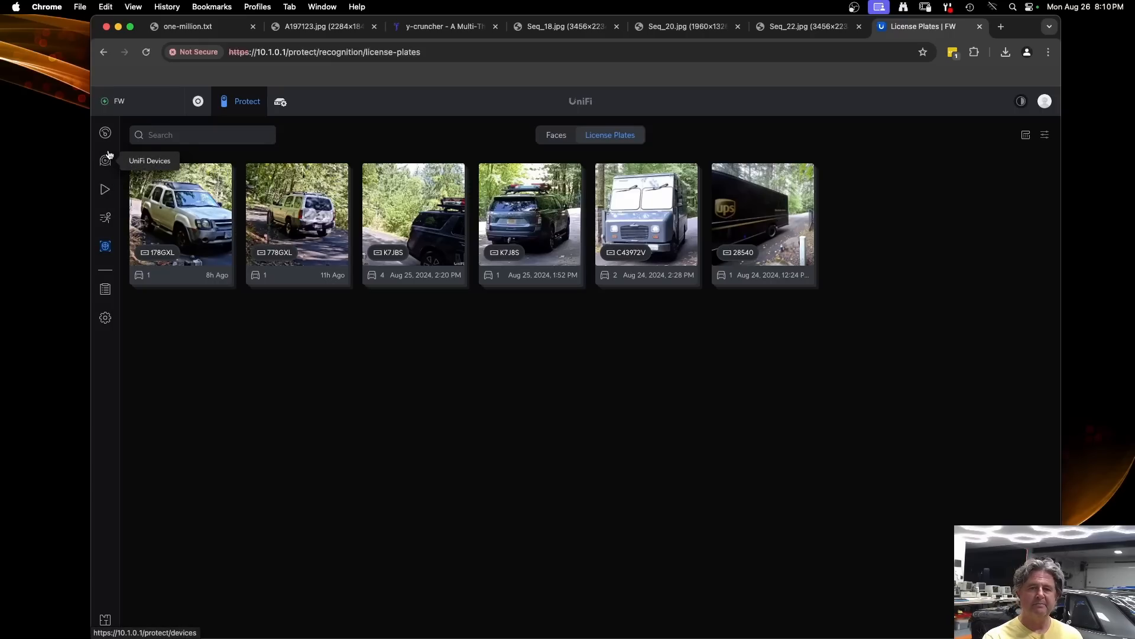
mouse_move(105, 161)
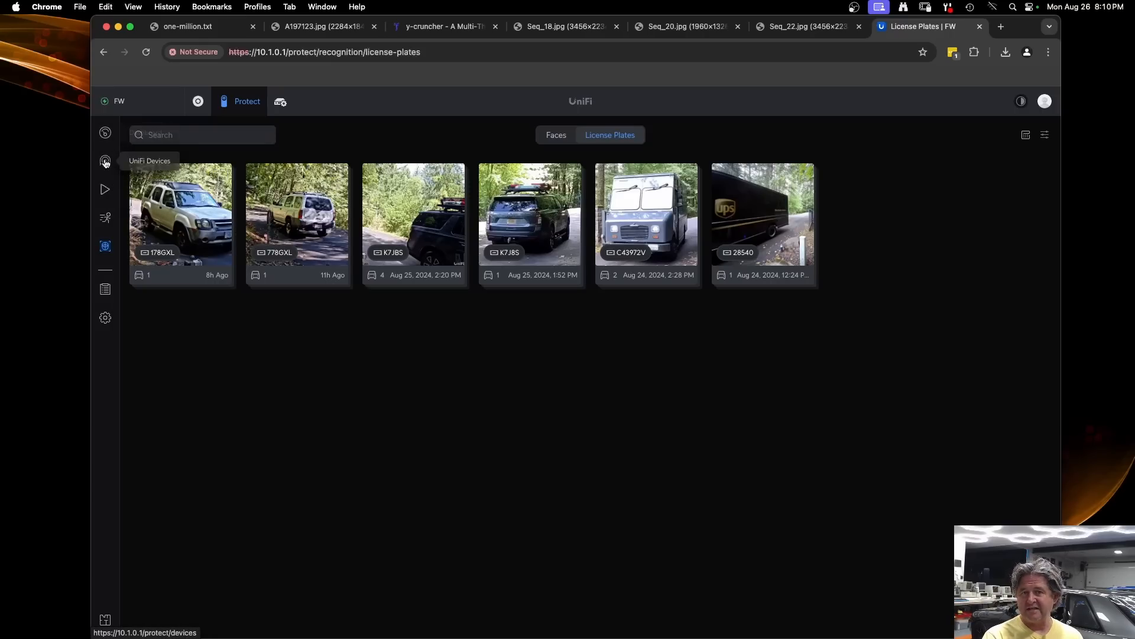
Step: Review the AI Pro camera's recording options: always record, events only, AI detections, 4K quality
left_click(105, 161)
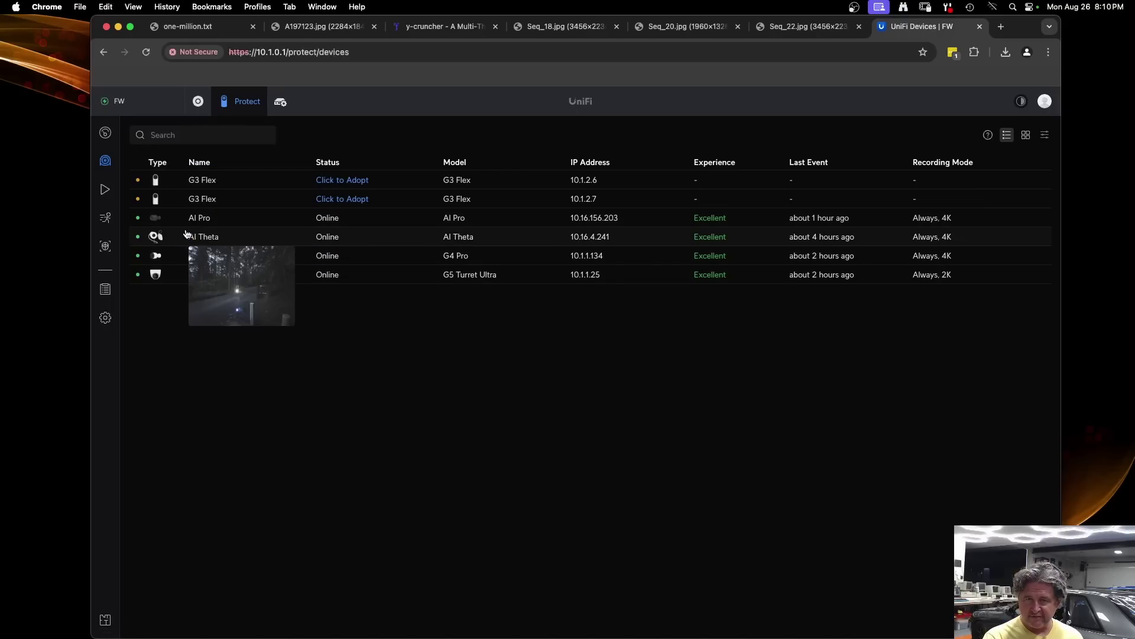
left_click(199, 217)
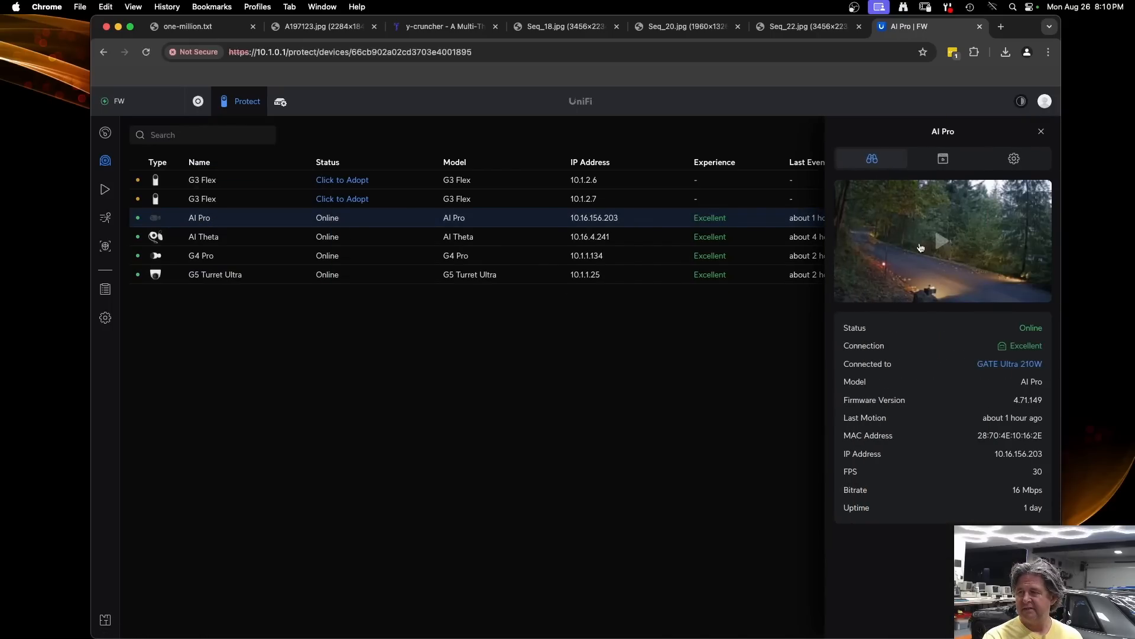
left_click(942, 158)
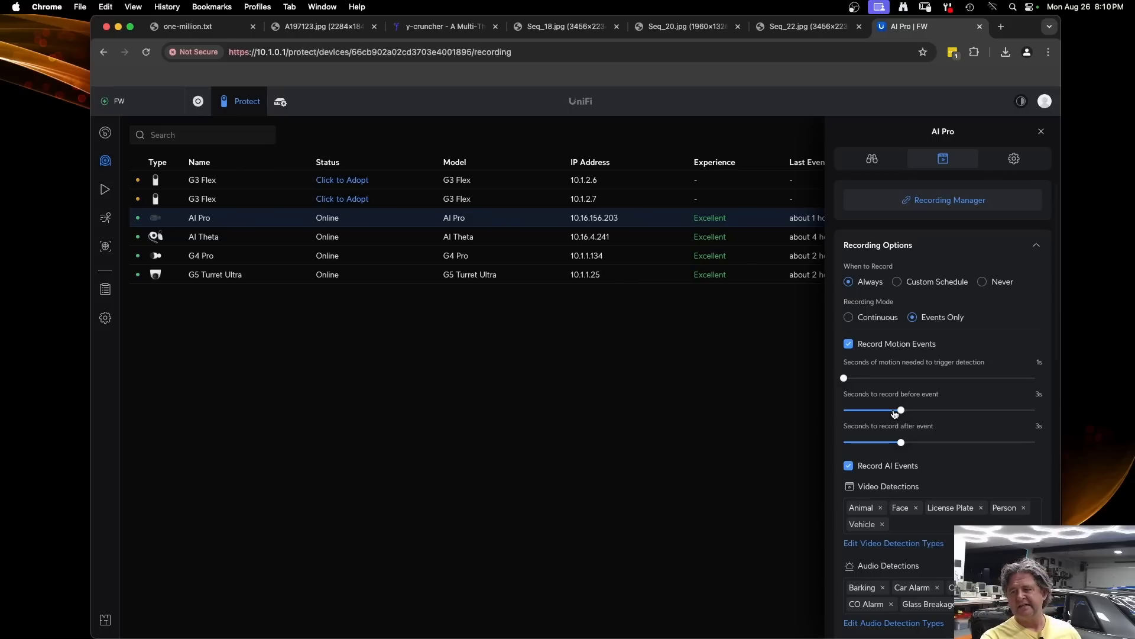
scroll("down", 3)
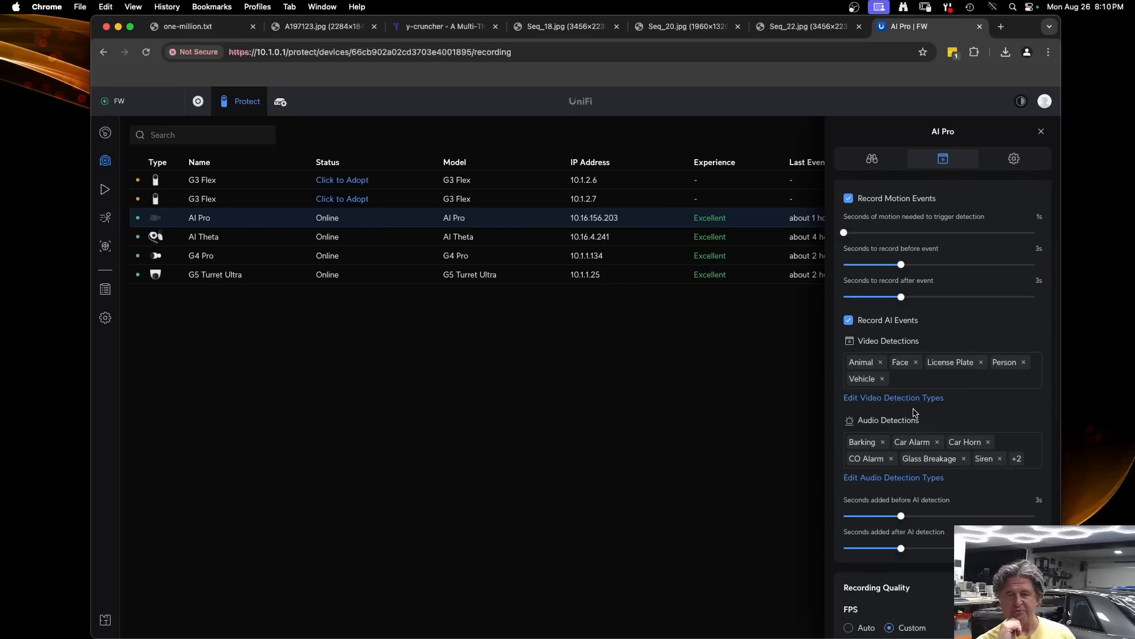
scroll("down", 3)
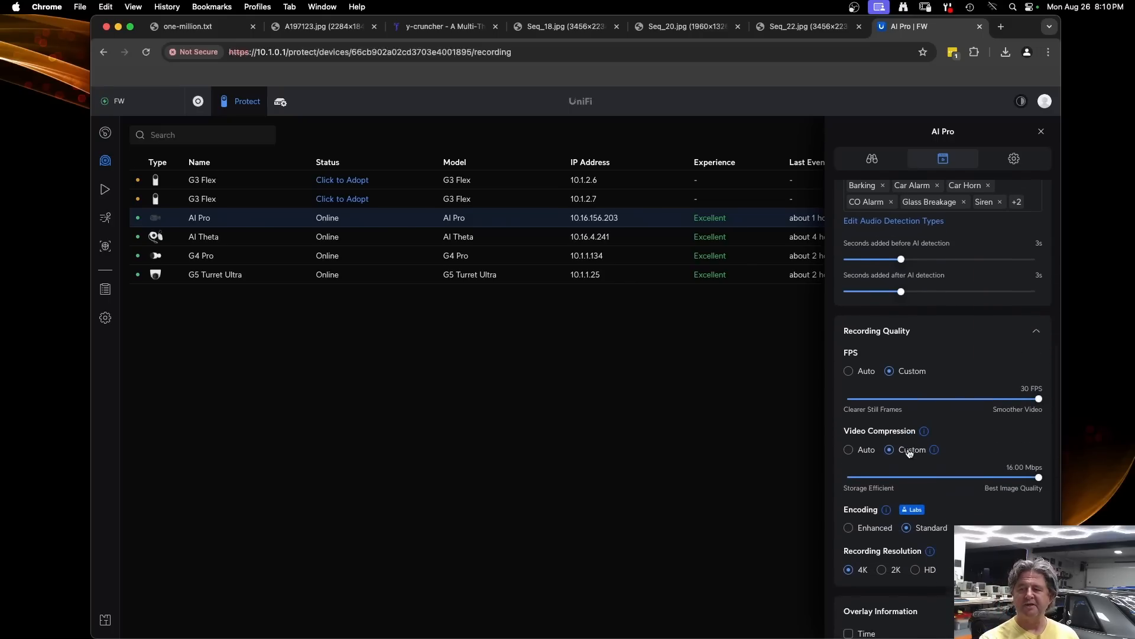
scroll("down", 3)
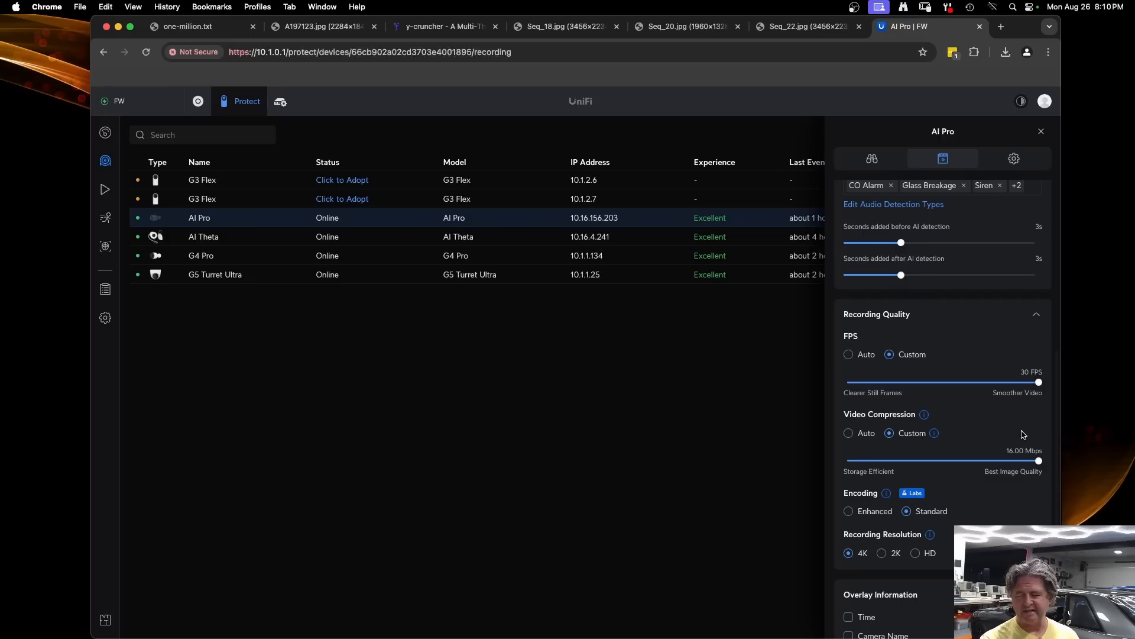
scroll("down", 3)
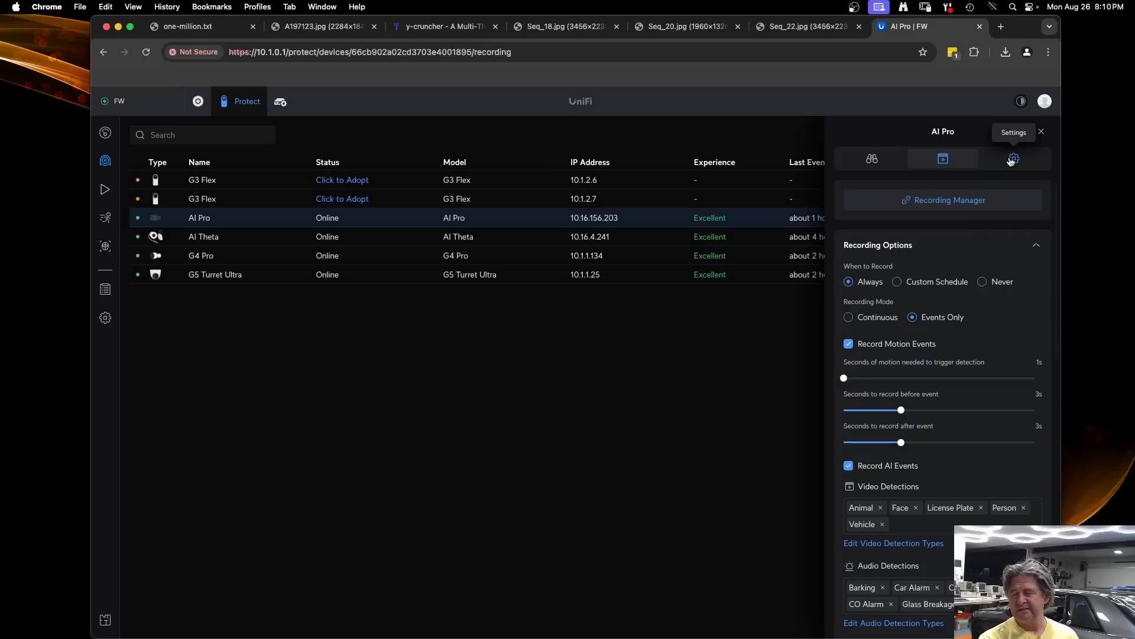
left_click(1014, 159)
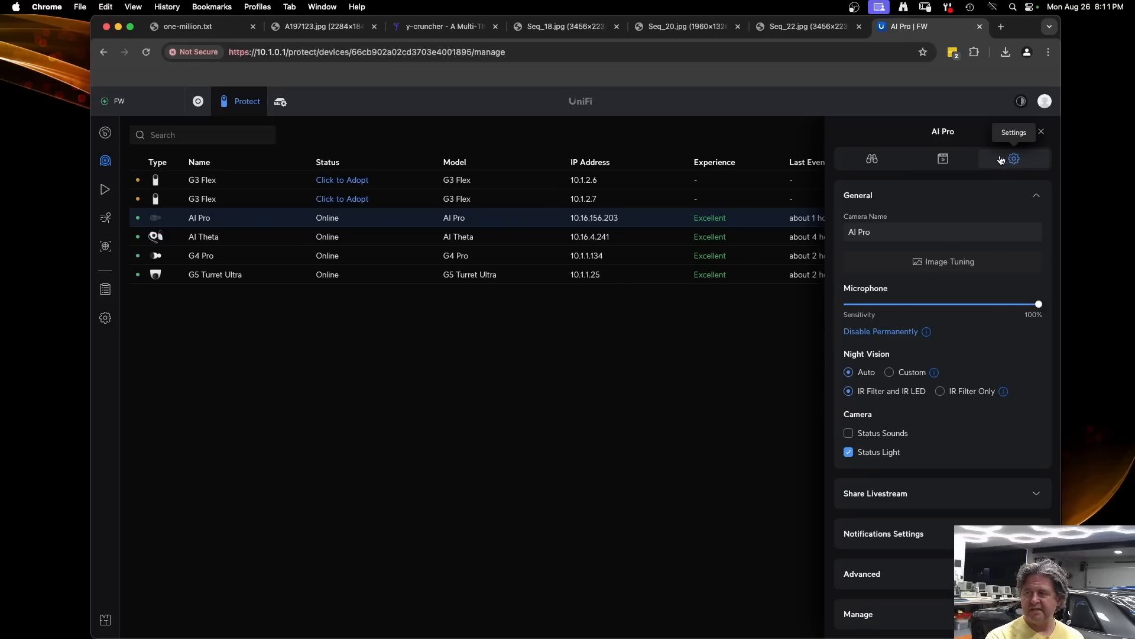
left_click(943, 158)
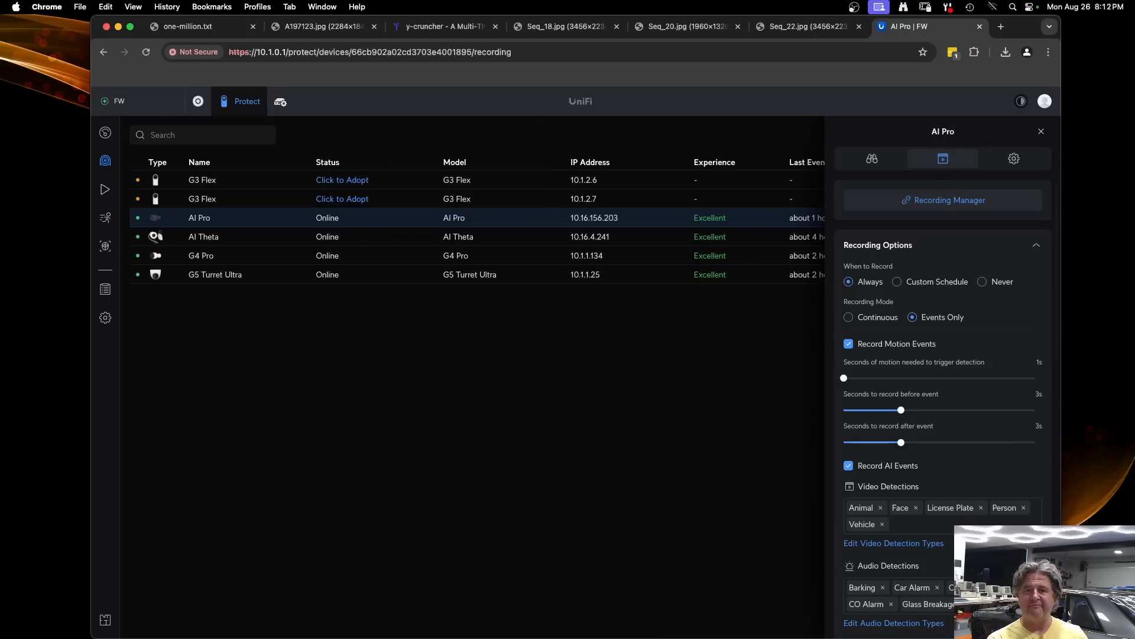
Step: Show the console's Applications page listing Network, Protect, InnerSpace and UniFi OS v4.0.6
left_click(105, 132)
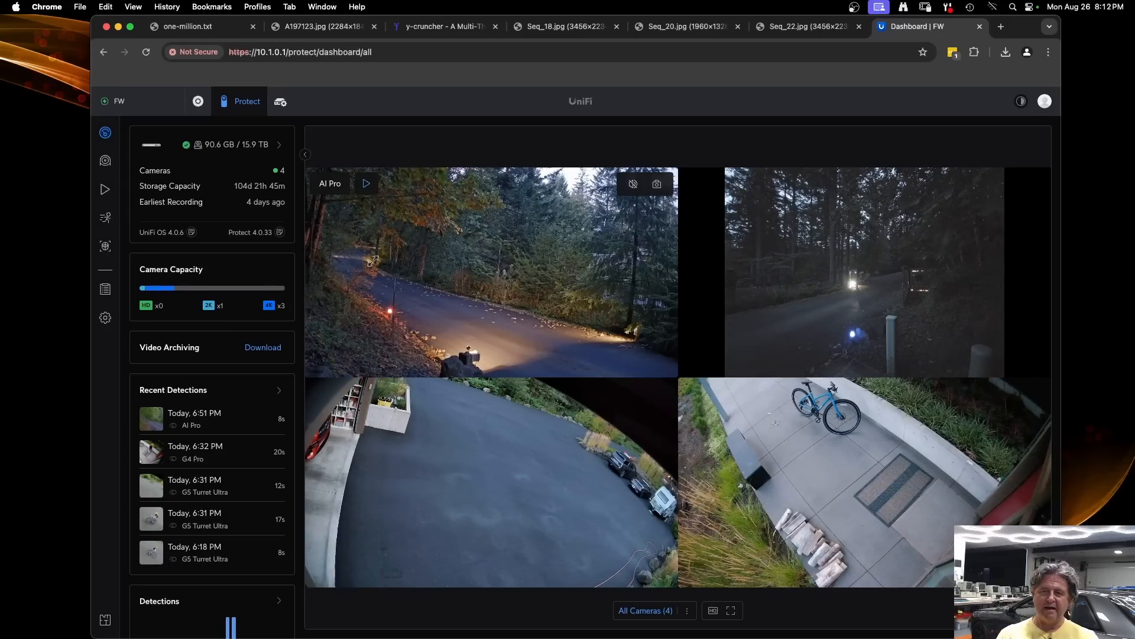
left_click(281, 102)
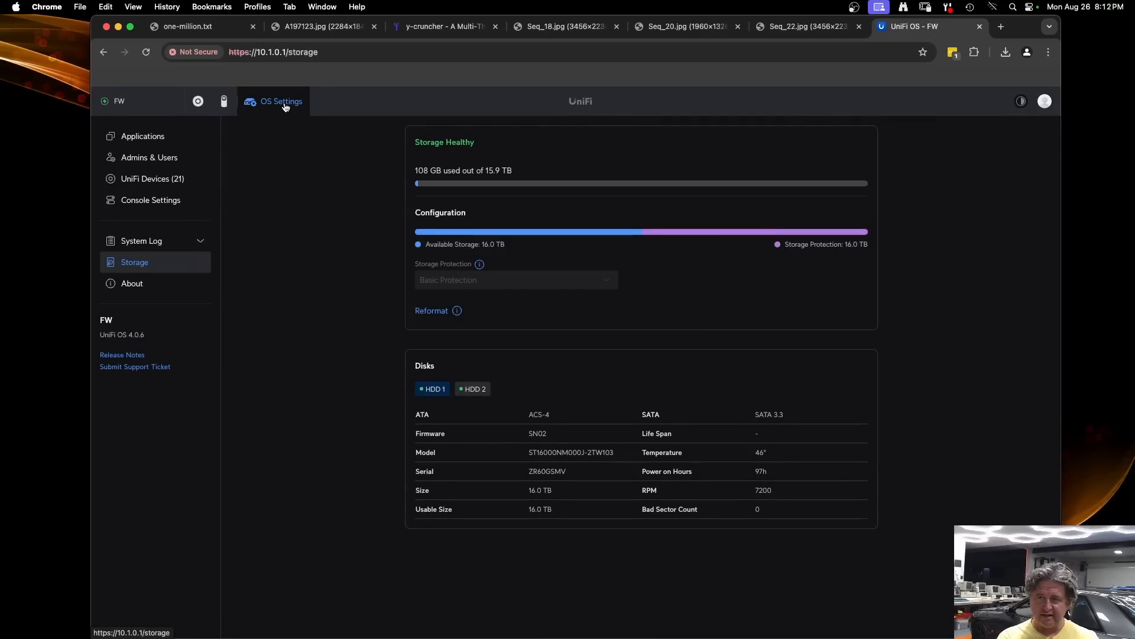
left_click(142, 136)
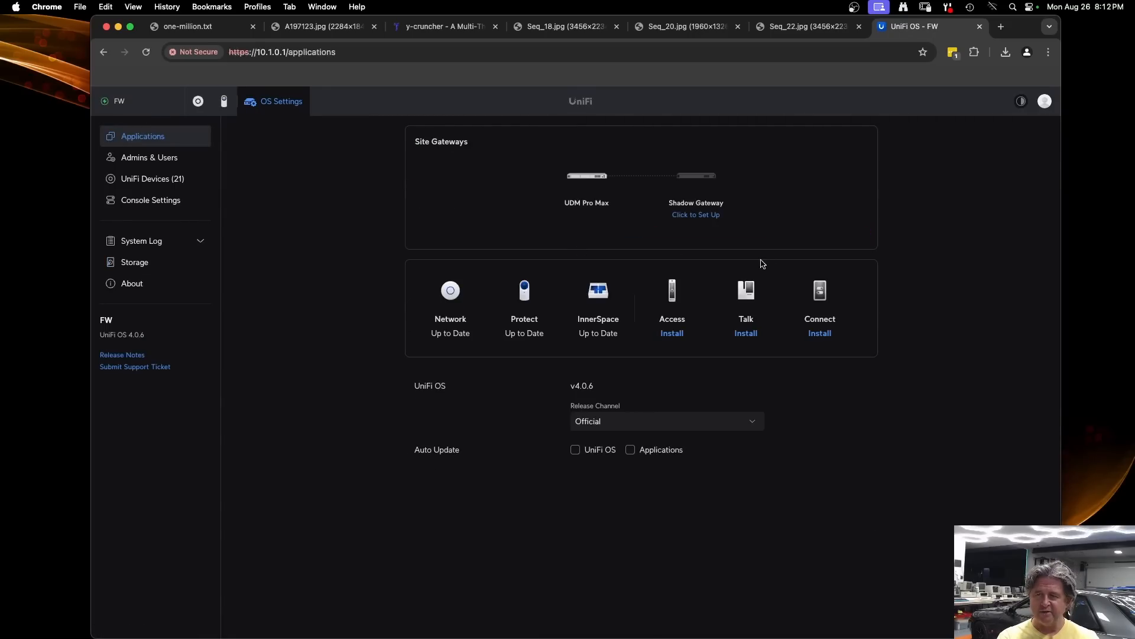
mouse_move(687, 195)
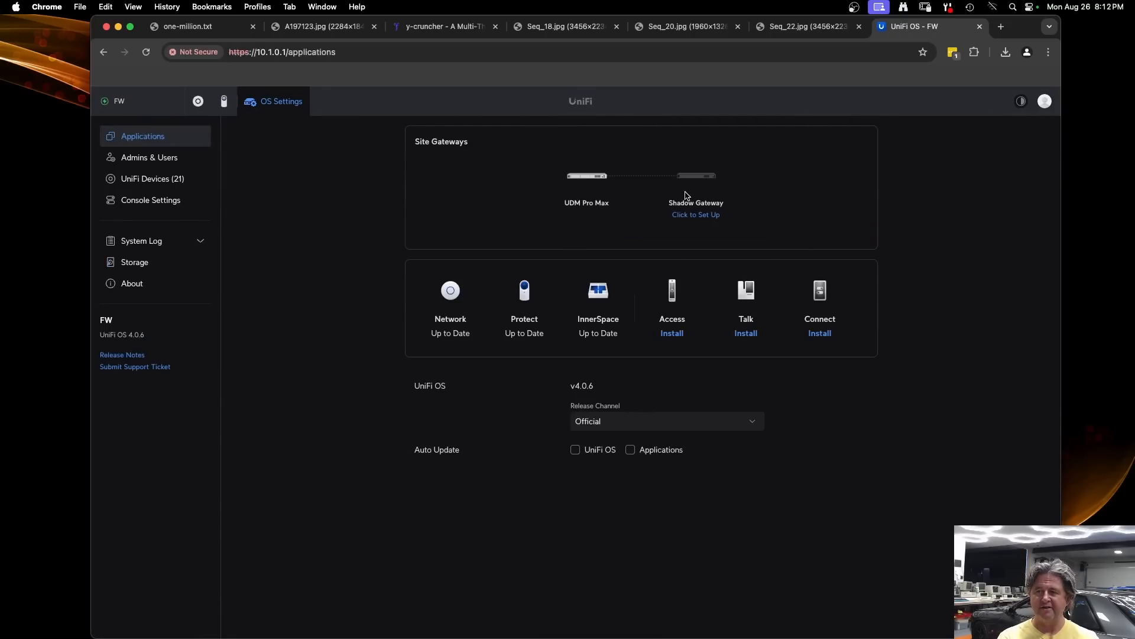